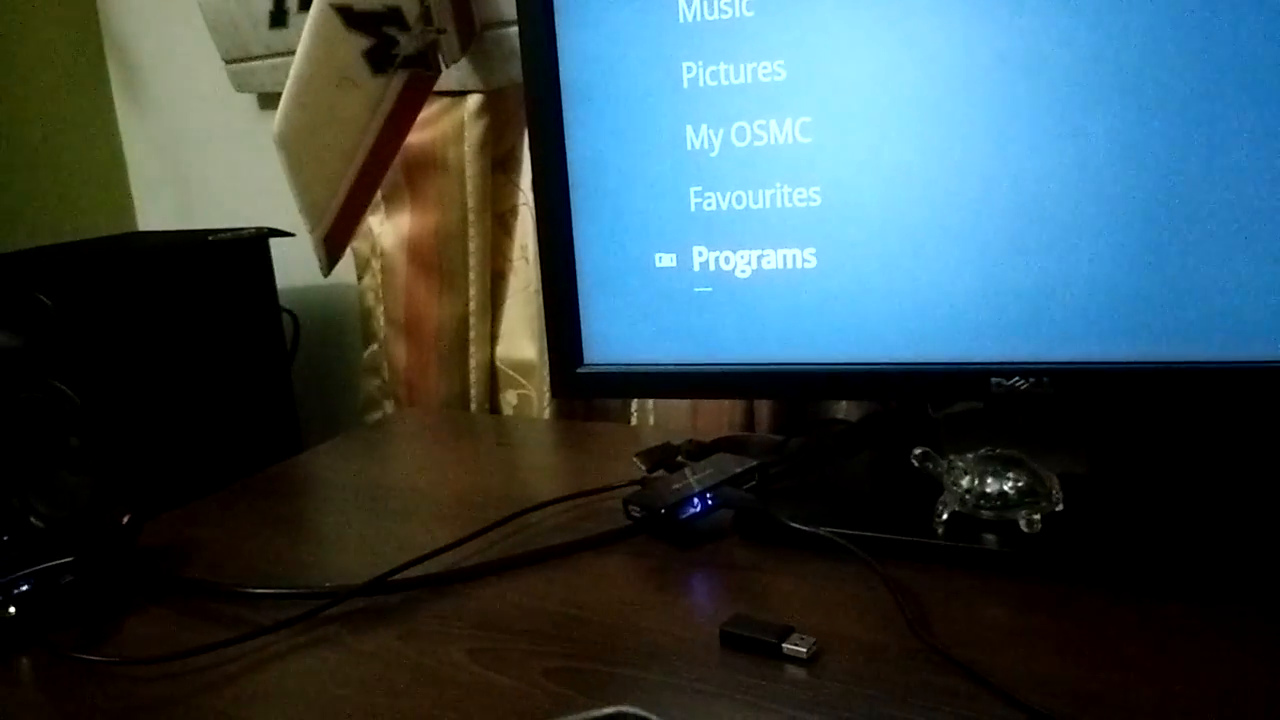
Move the home menu highlight up from Programs to My OSMC with the arrow key.
{"action": "key", "text": "up"}
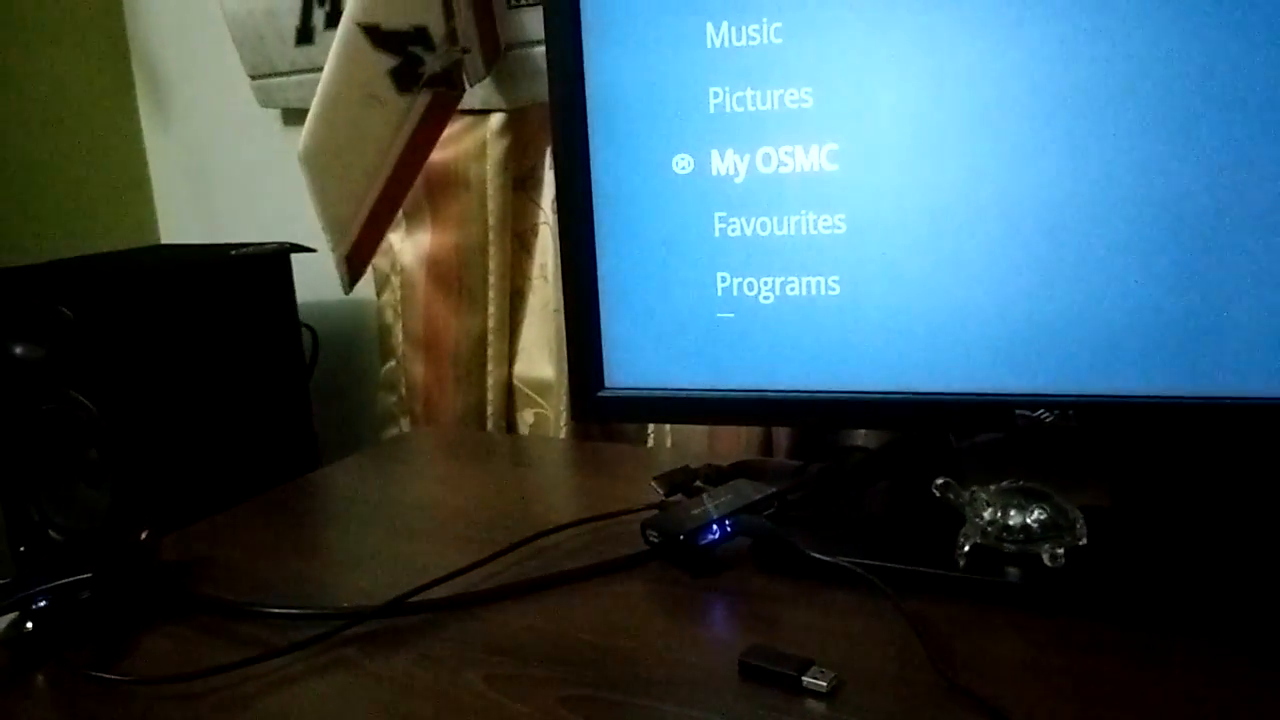